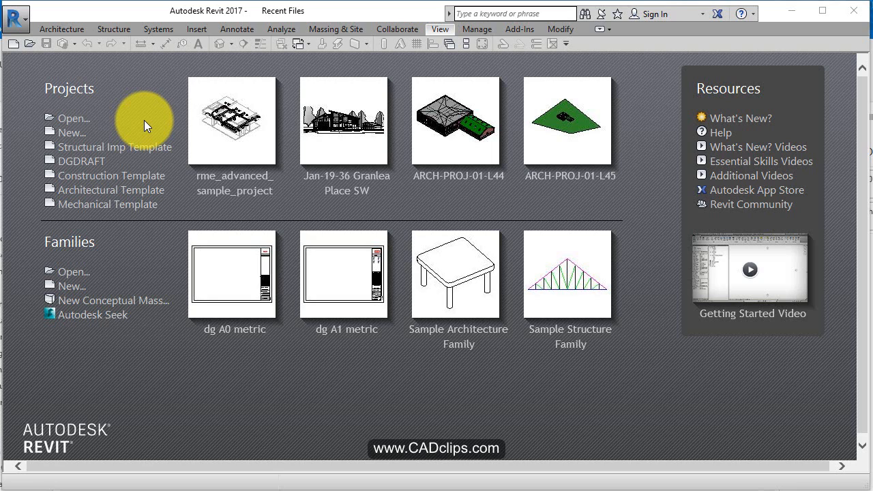
Start a new Revit project and browse past the US Imperial templates for another template
{"action": "left_click", "coordinate": [15, 15]}
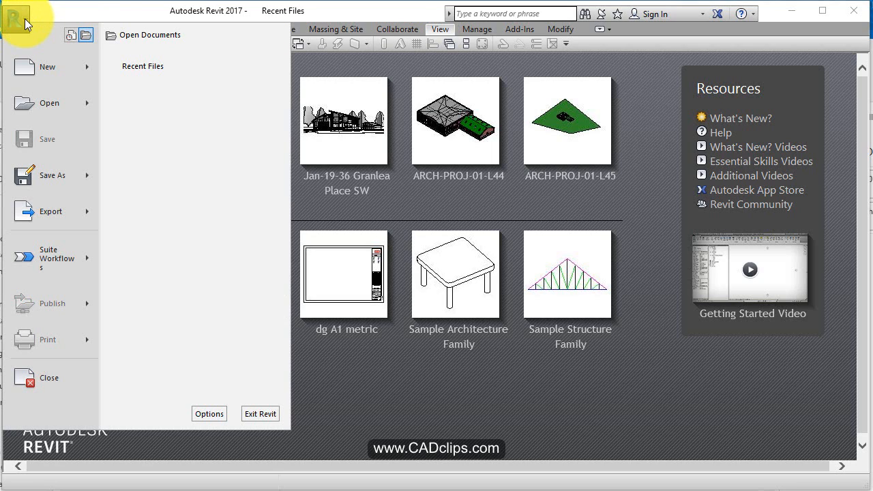
{"action": "left_click", "coordinate": [47, 67]}
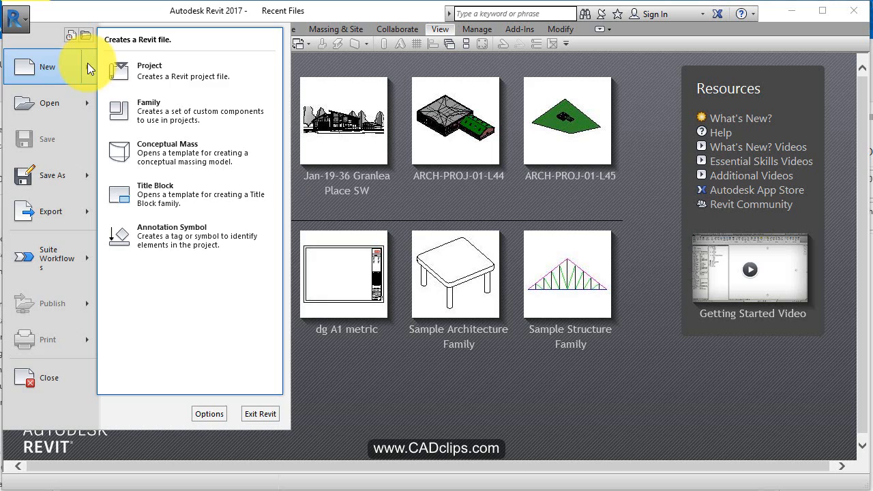
{"action": "left_click", "coordinate": [149, 71]}
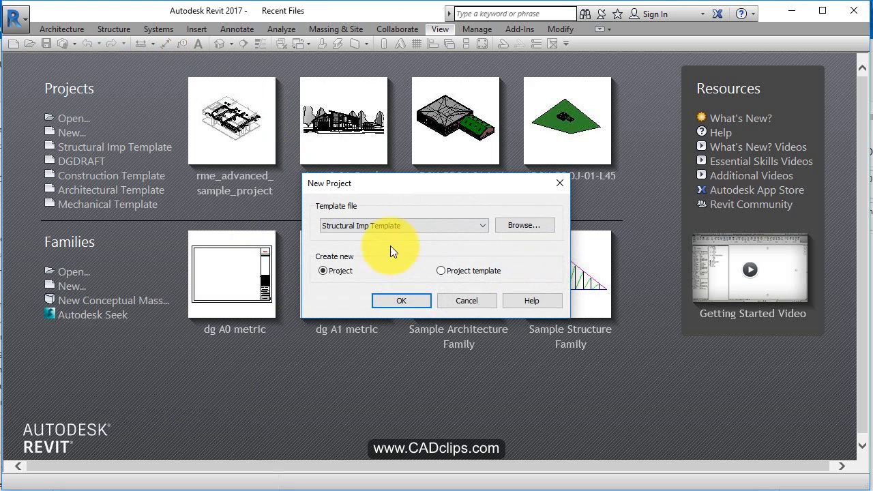
{"action": "left_click", "coordinate": [480, 225]}
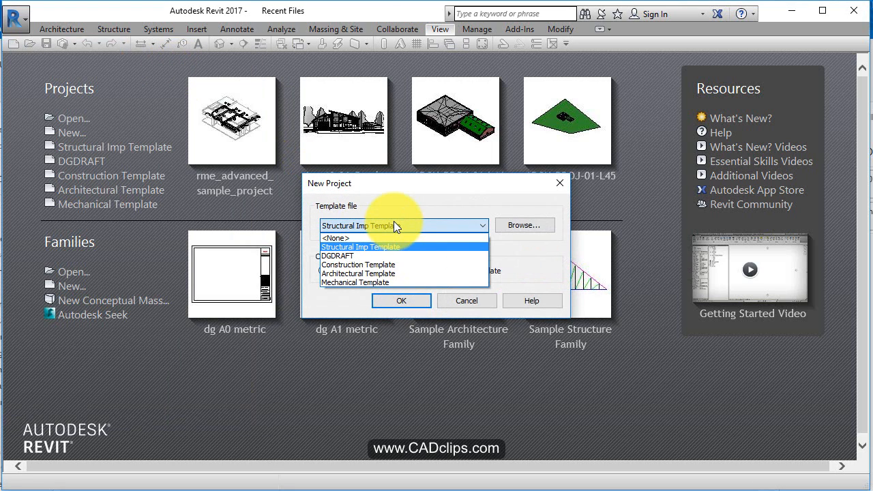
{"action": "left_click", "coordinate": [361, 246]}
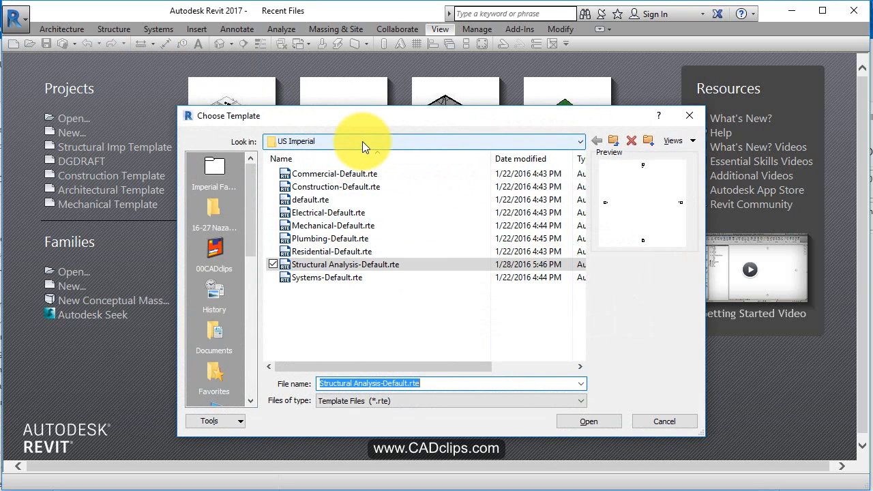
Go up to Templates > US Metric and create the project from Electrical-Default_Metric.rte
{"action": "left_click", "coordinate": [578, 141]}
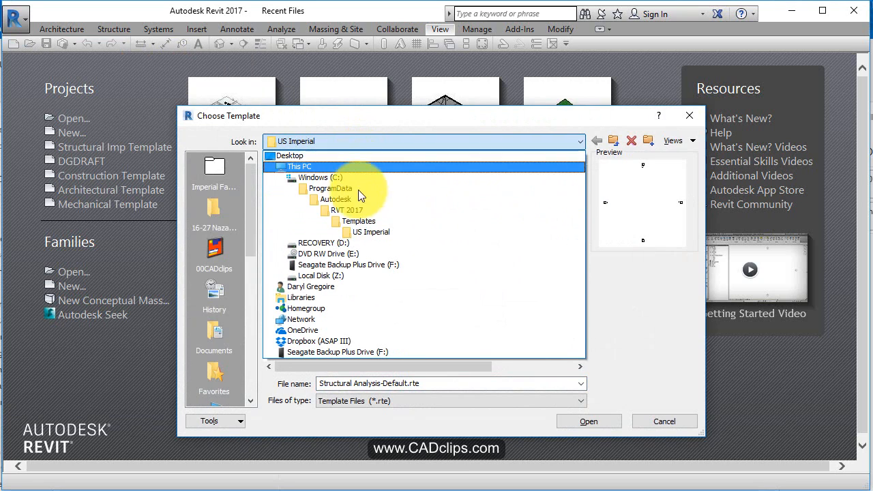
{"action": "double_click", "coordinate": [357, 220]}
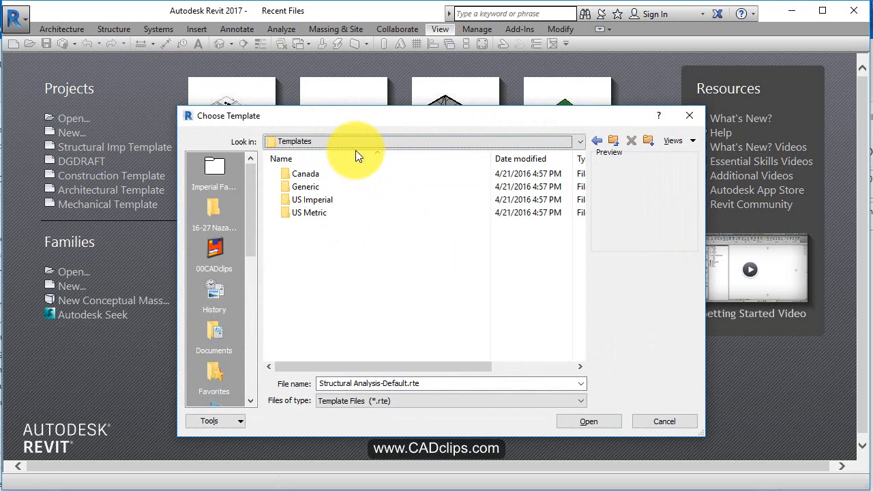
{"action": "left_click", "coordinate": [578, 141]}
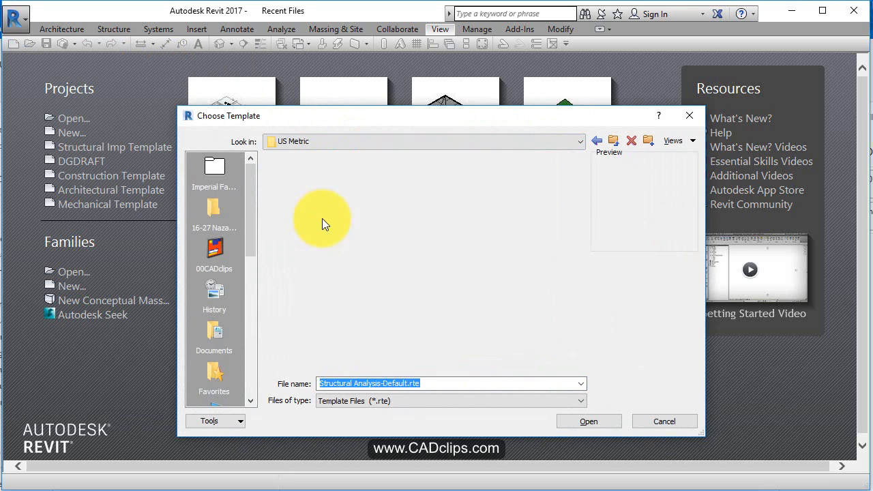
{"action": "left_click", "coordinate": [340, 225]}
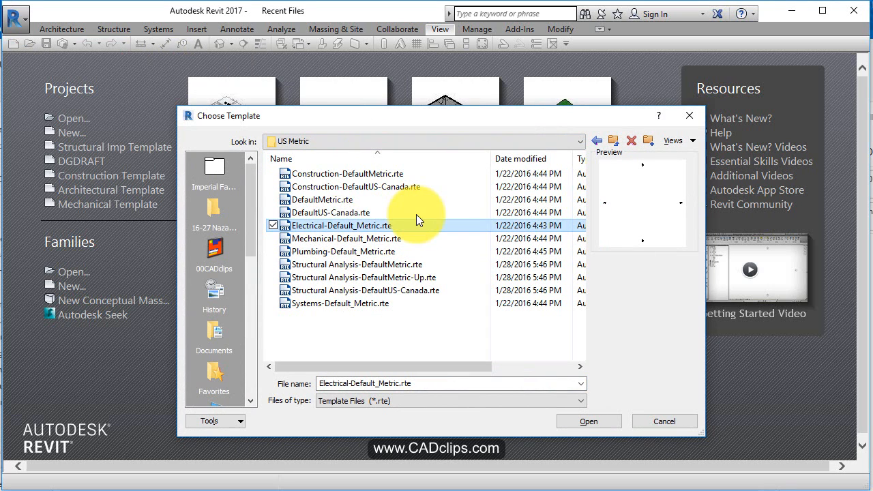
{"action": "mouse_move", "coordinate": [327, 232]}
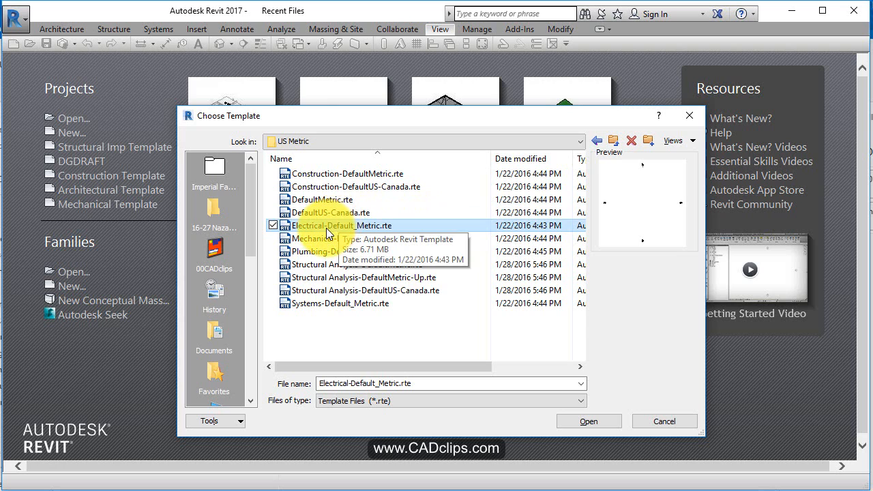
{"action": "mouse_move", "coordinate": [331, 256]}
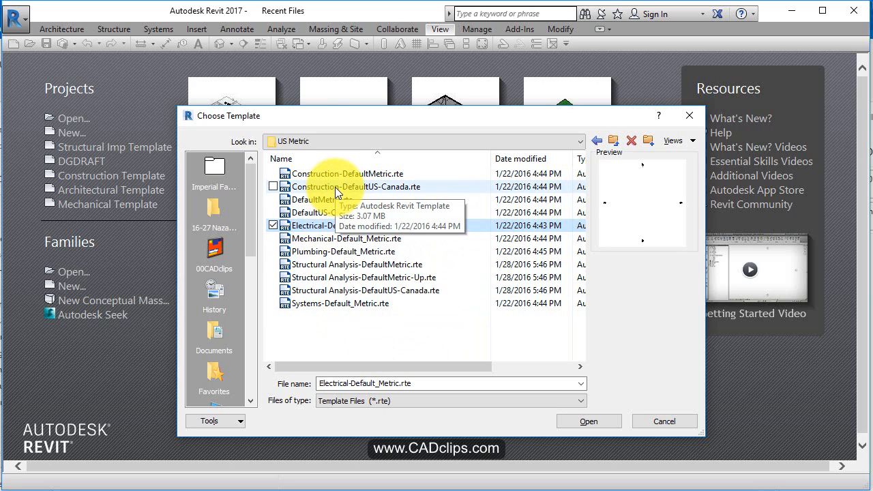
{"action": "mouse_move", "coordinate": [324, 198]}
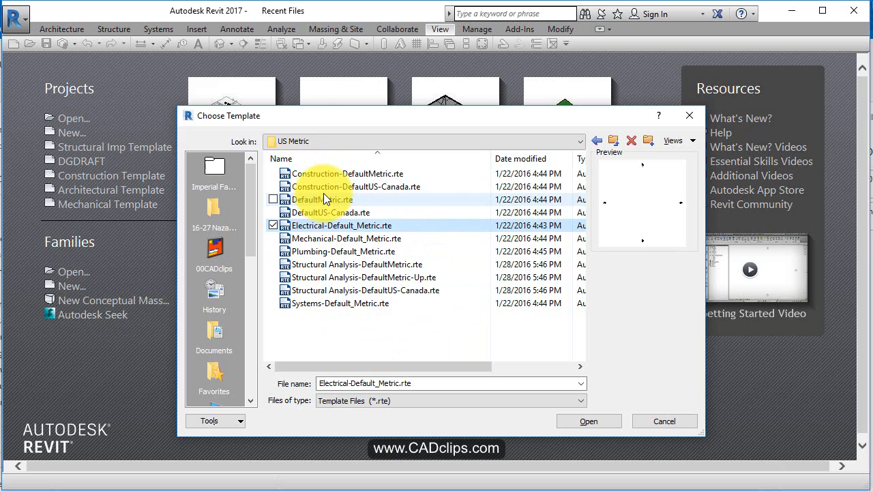
{"action": "mouse_move", "coordinate": [315, 208]}
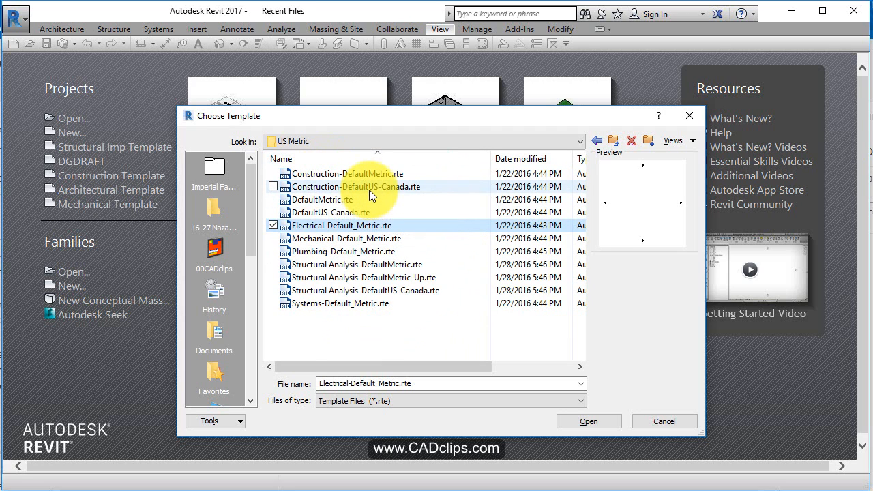
{"action": "mouse_move", "coordinate": [372, 196]}
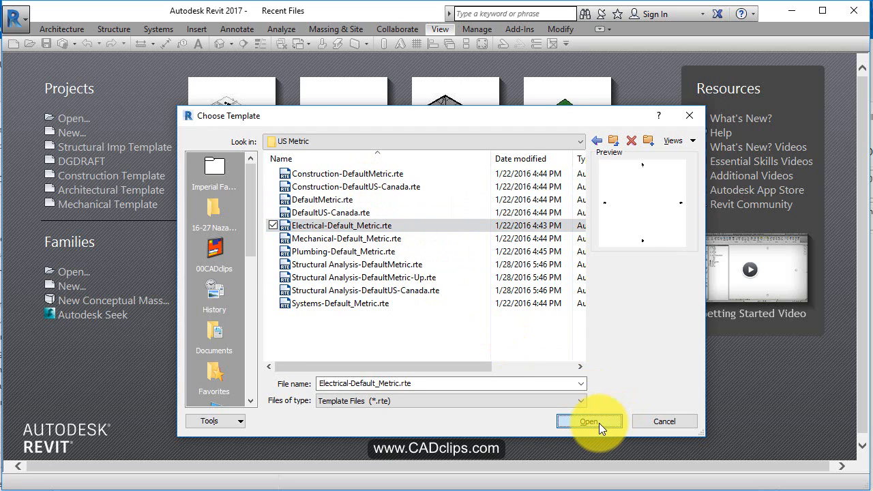
{"action": "left_click", "coordinate": [589, 420]}
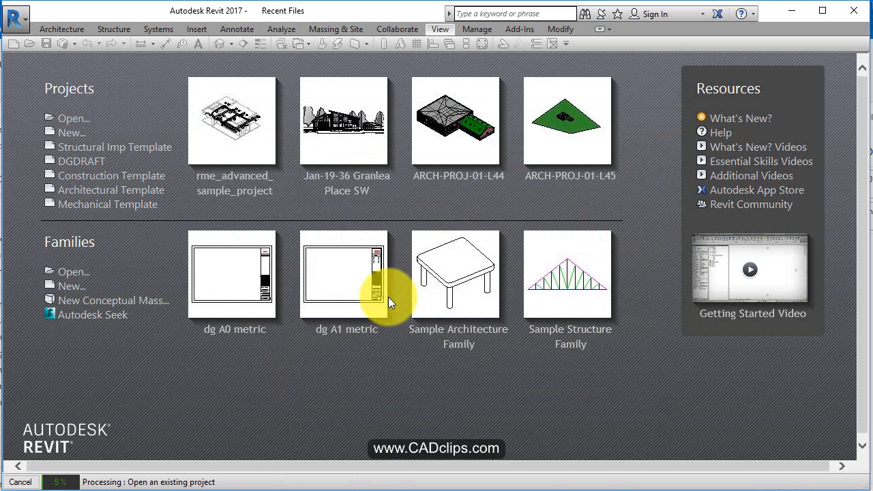
Open the South - Elec view under Electrical > Power > Elevations in the Project Browser
{"action": "left_click", "coordinate": [346, 275]}
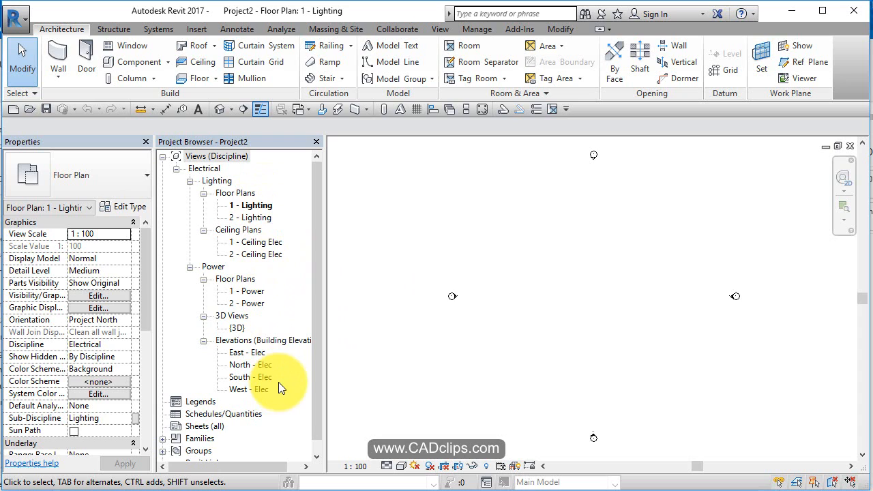
{"action": "left_click", "coordinate": [247, 376]}
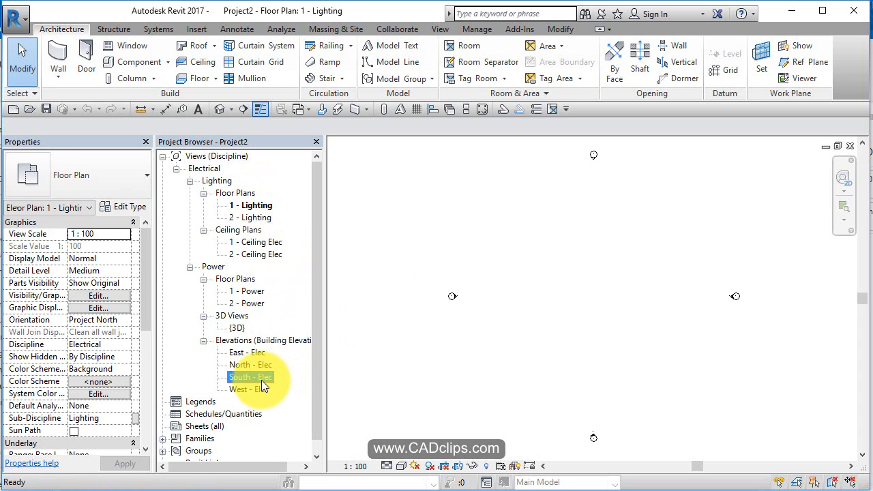
{"action": "double_click", "coordinate": [250, 377]}
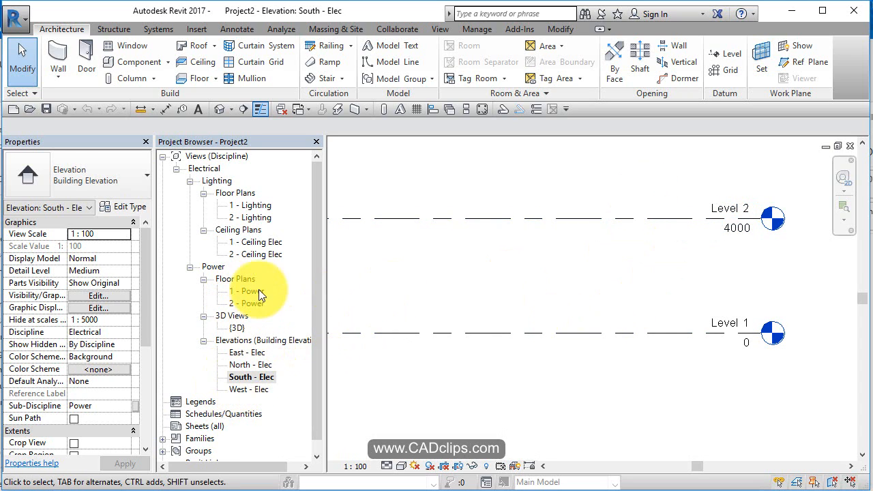
{"action": "double_click", "coordinate": [257, 204]}
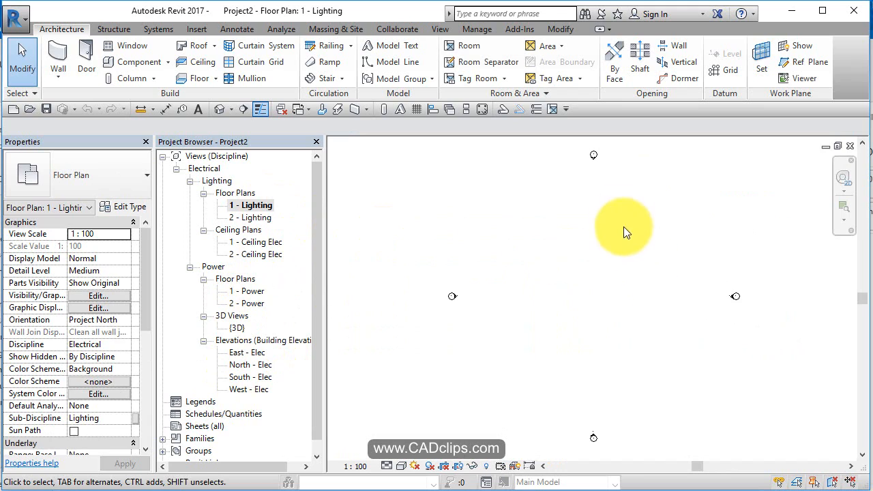
{"action": "mouse_move", "coordinate": [629, 398]}
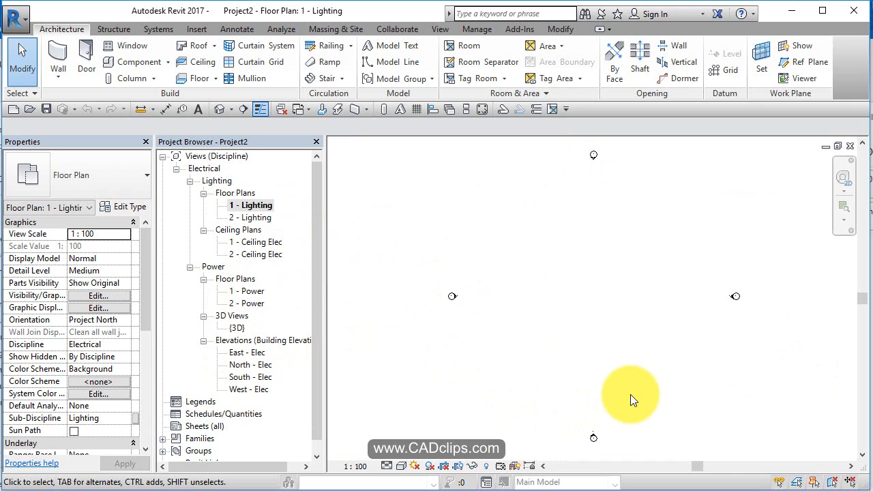
{"action": "mouse_move", "coordinate": [235, 377]}
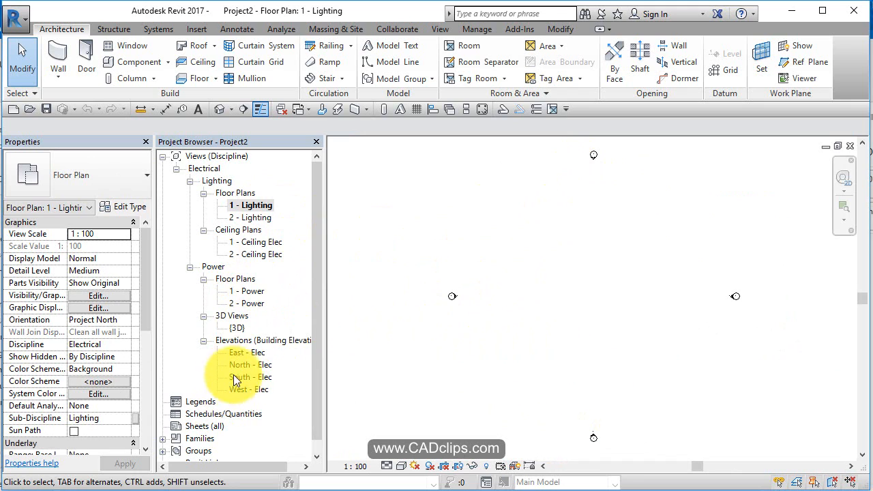
{"action": "mouse_move", "coordinate": [148, 303]}
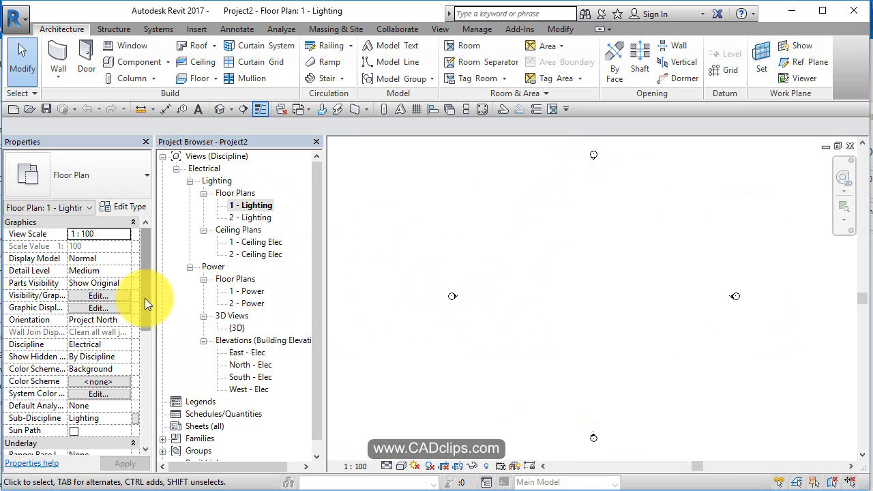
{"action": "scroll", "scroll_direction": "down", "scroll_amount": 3}
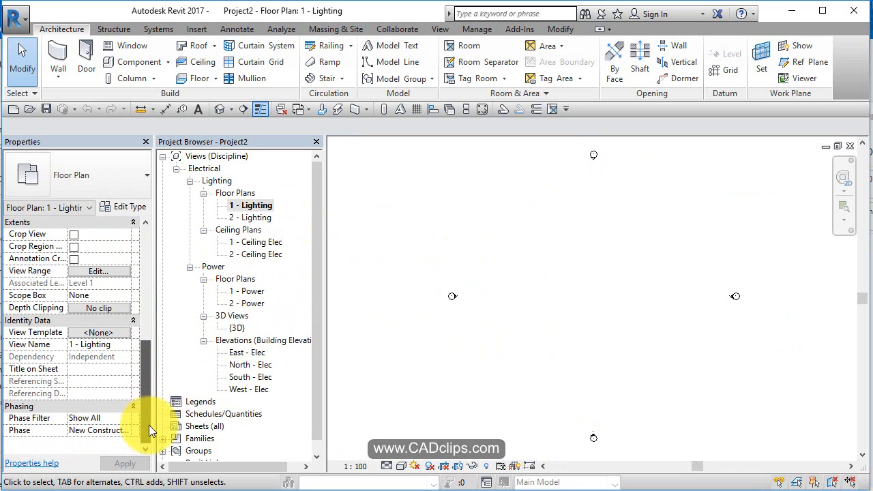
{"action": "mouse_move", "coordinate": [171, 361]}
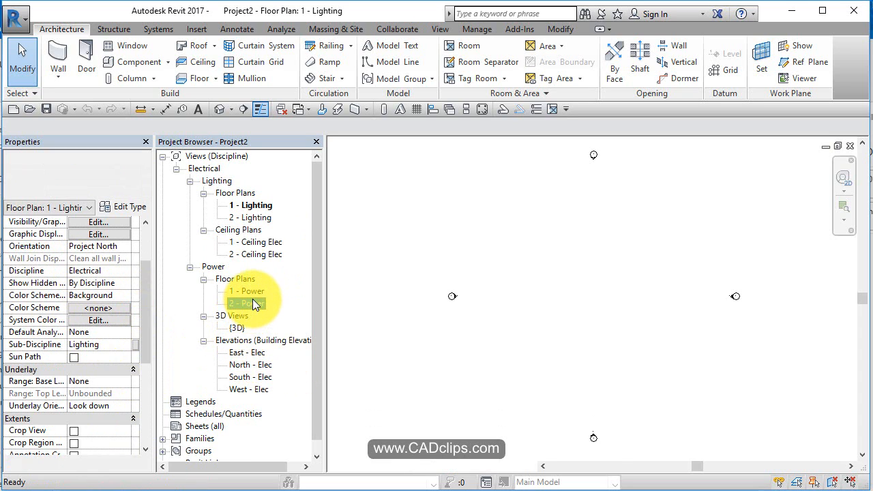
{"action": "double_click", "coordinate": [252, 303]}
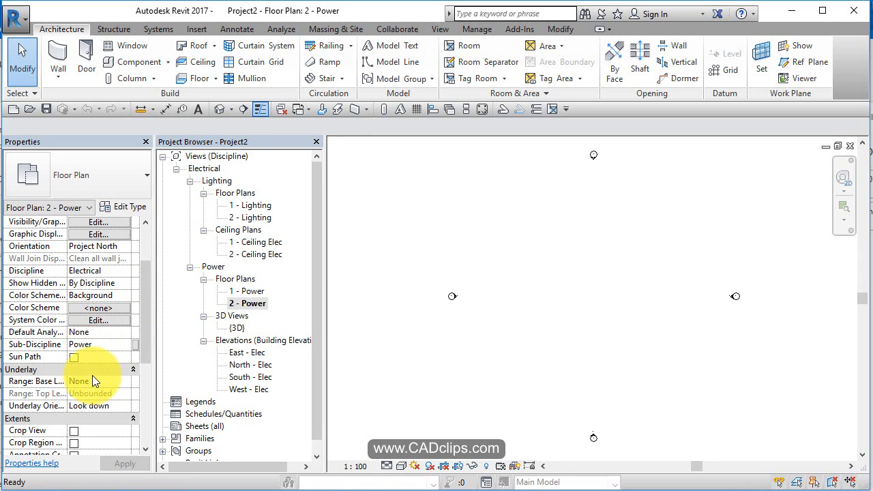
{"action": "scroll", "scroll_direction": "down", "scroll_amount": 3}
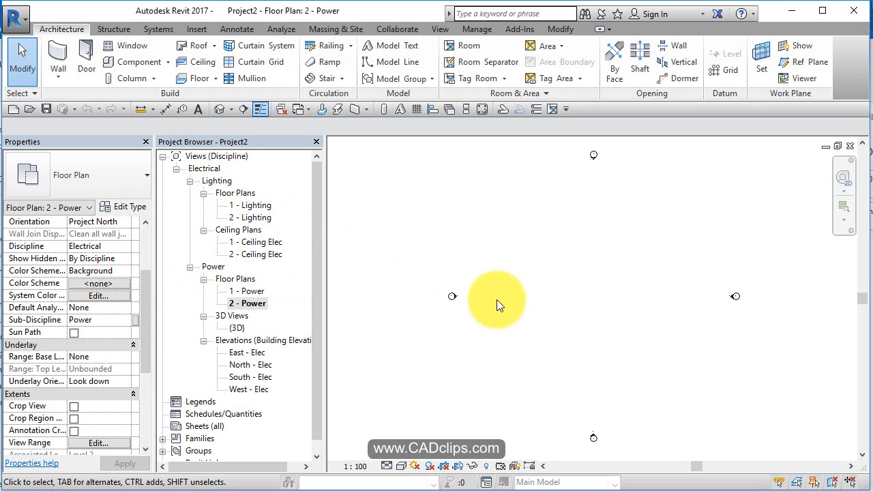
{"action": "mouse_move", "coordinate": [550, 334]}
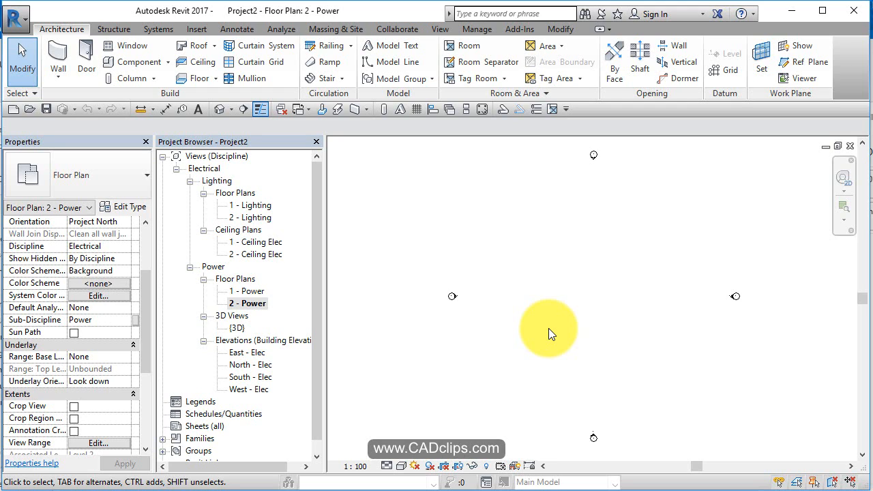
{"action": "mouse_move", "coordinate": [514, 228]}
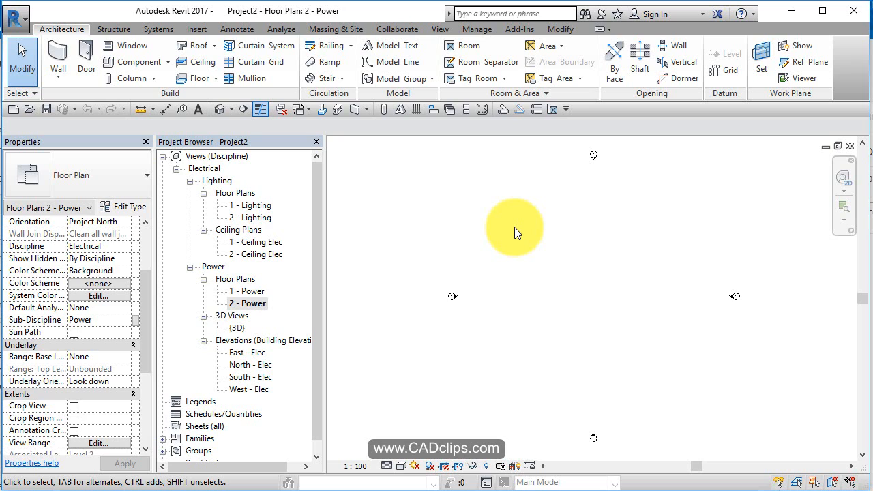
{"action": "mouse_move", "coordinate": [504, 242]}
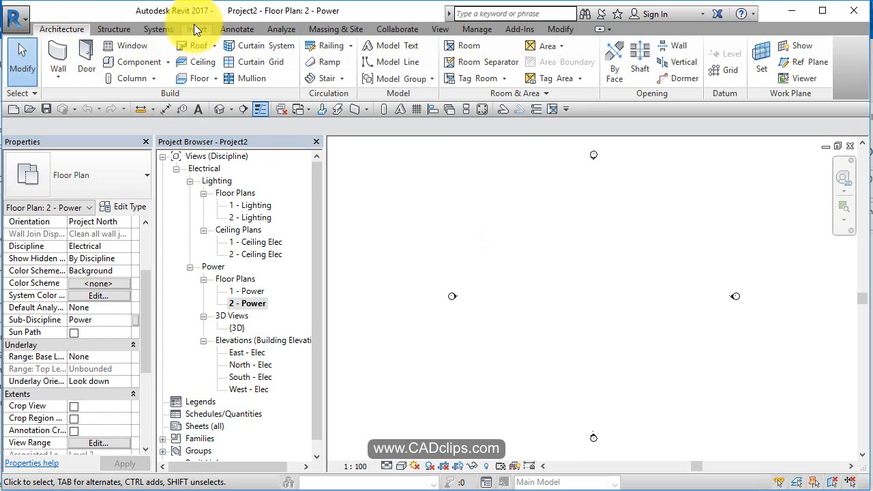
Start Link Revit and select Arch Link Model.rvt from the Samples folder
{"action": "left_click", "coordinate": [196, 28]}
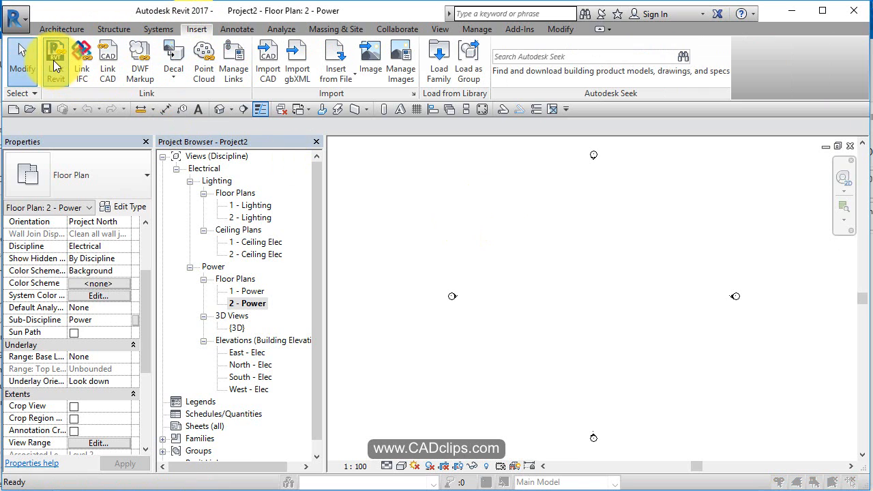
{"action": "left_click", "coordinate": [56, 58]}
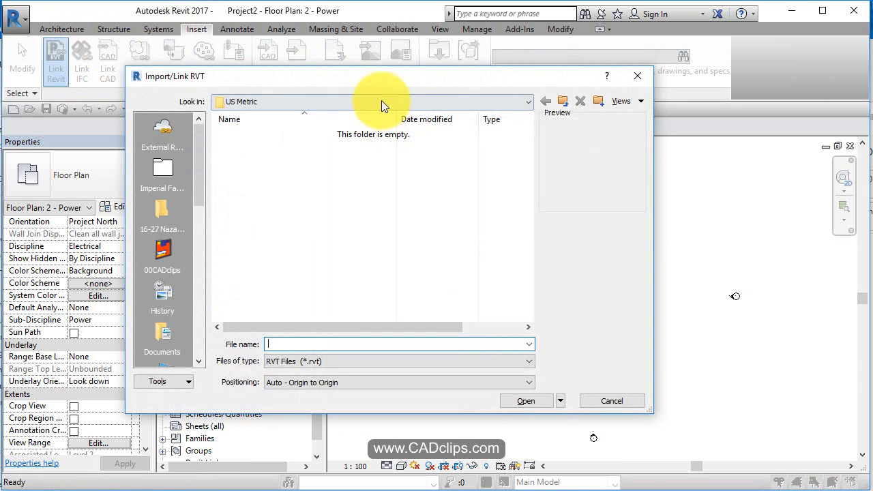
{"action": "left_click", "coordinate": [528, 102]}
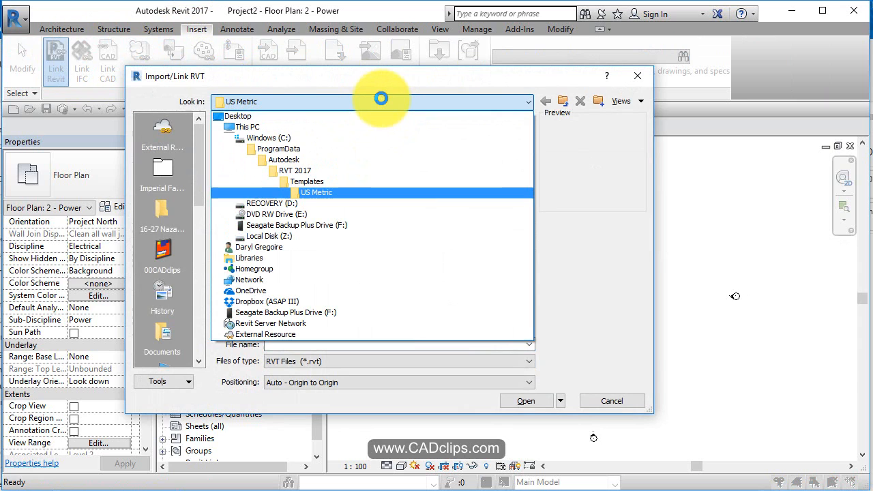
{"action": "left_click", "coordinate": [238, 115]}
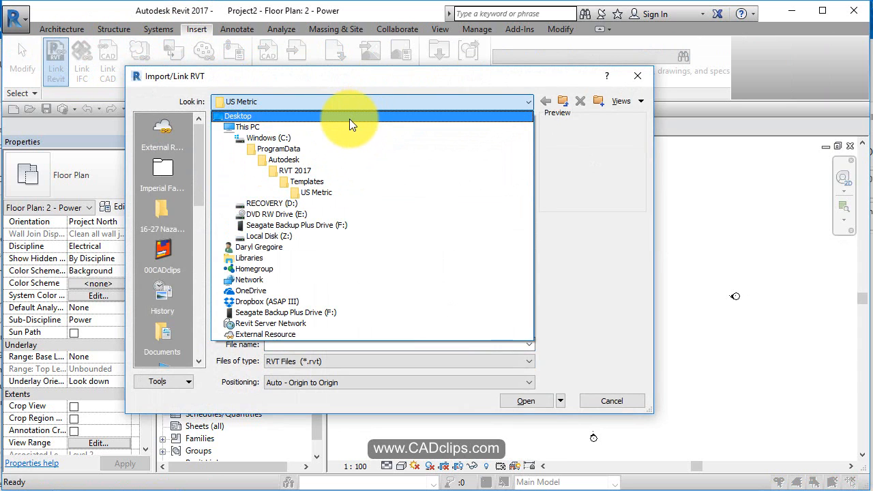
{"action": "left_click", "coordinate": [297, 225]}
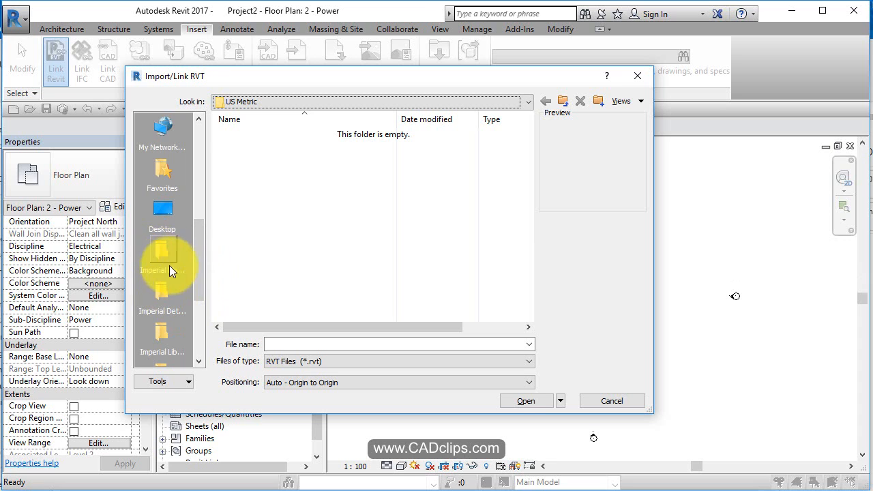
{"action": "scroll", "scroll_direction": "down", "scroll_amount": 3}
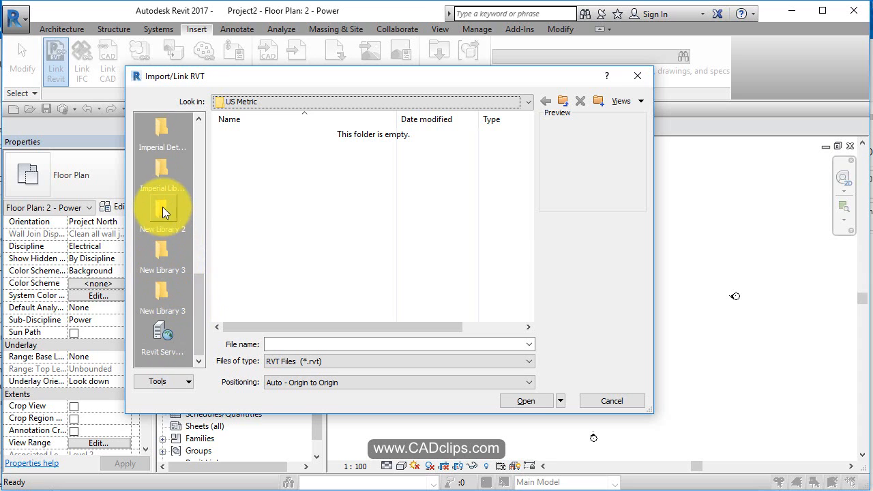
{"action": "double_click", "coordinate": [162, 208]}
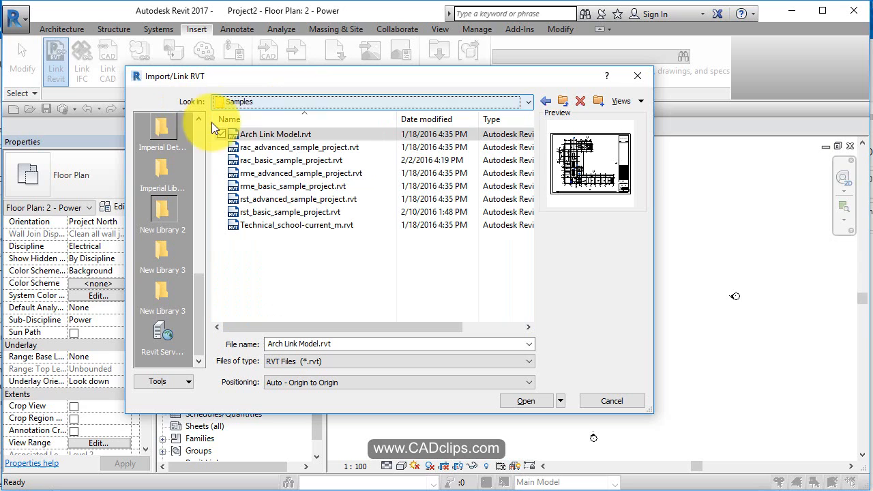
{"action": "left_click", "coordinate": [274, 133]}
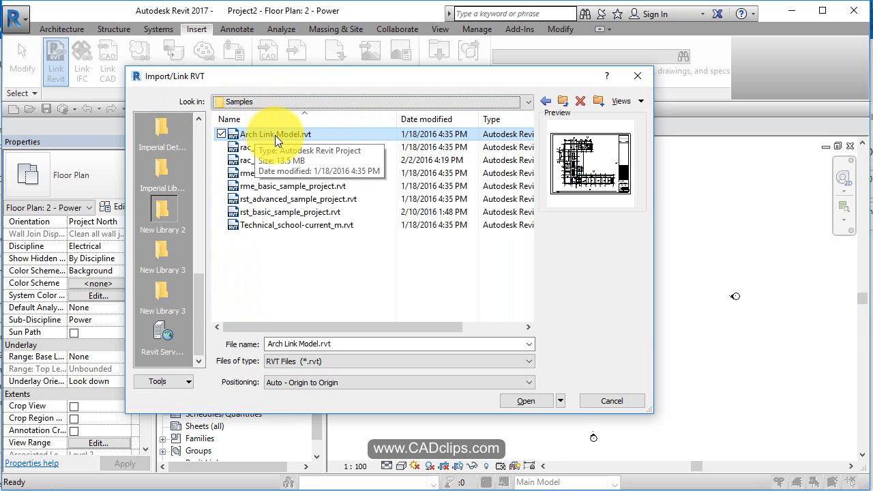
{"action": "mouse_move", "coordinate": [290, 134]}
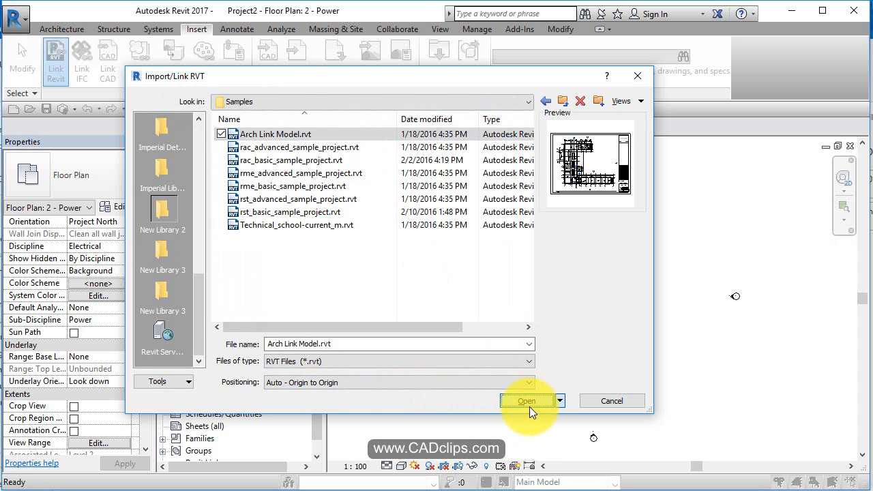
Link Arch Link Model.rvt and pan around its floor plan in 2 - Power
{"action": "left_click", "coordinate": [526, 401]}
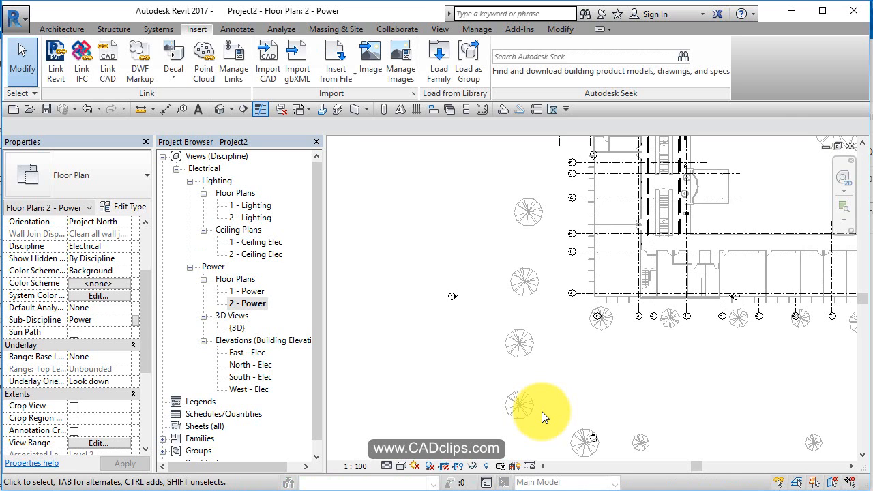
{"action": "mouse_move", "coordinate": [586, 338]}
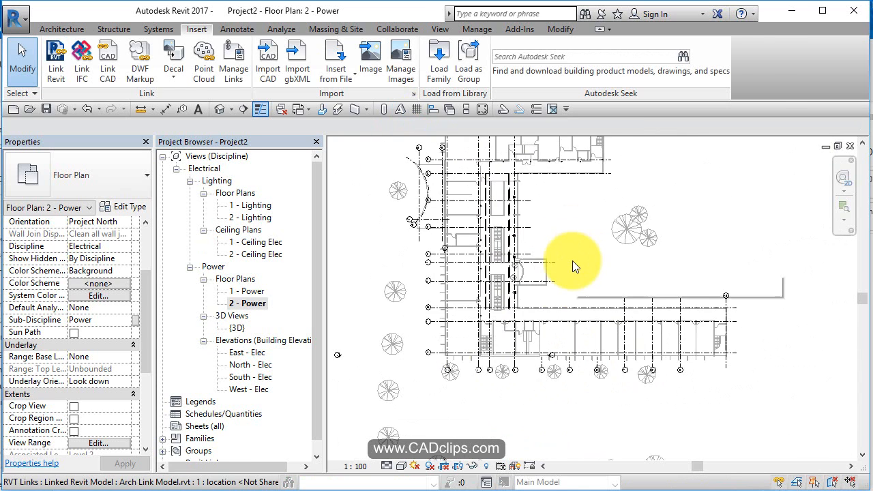
{"action": "left_click_drag", "start_coordinate": [576, 266], "coordinate": [566, 295]}
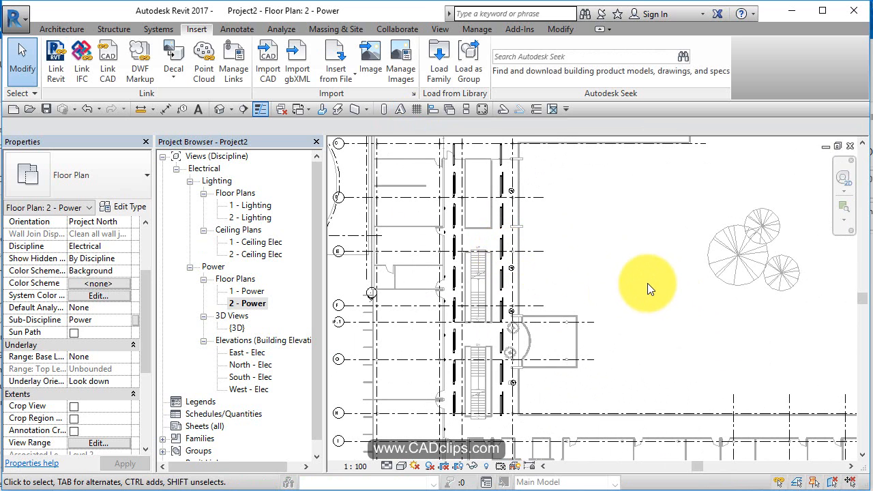
{"action": "left_click_drag", "start_coordinate": [652, 288], "coordinate": [627, 297]}
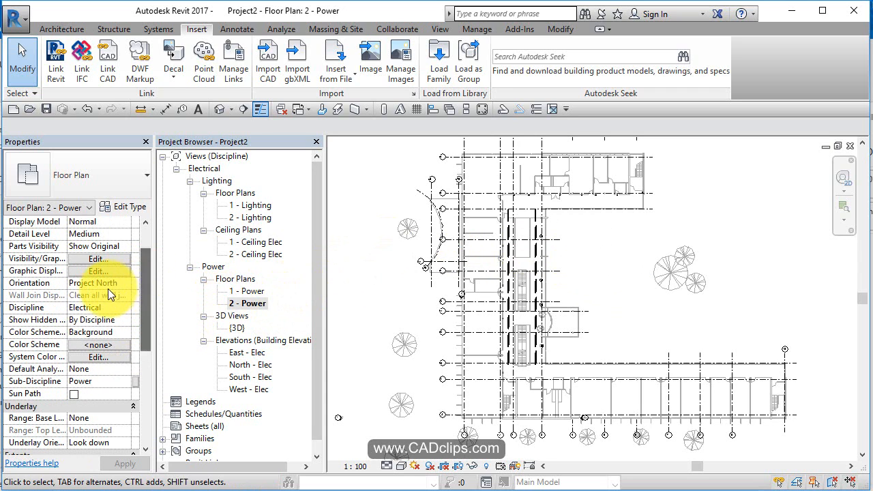
{"action": "left_click", "coordinate": [123, 307]}
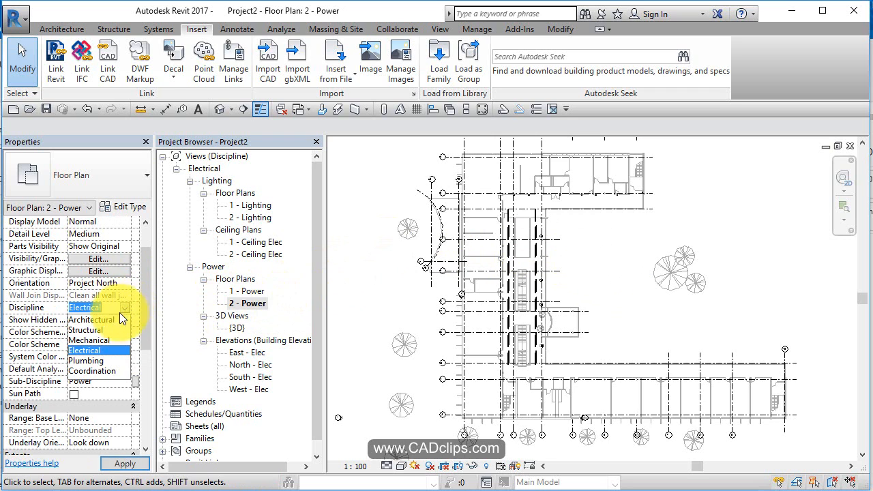
{"action": "left_click", "coordinate": [92, 319]}
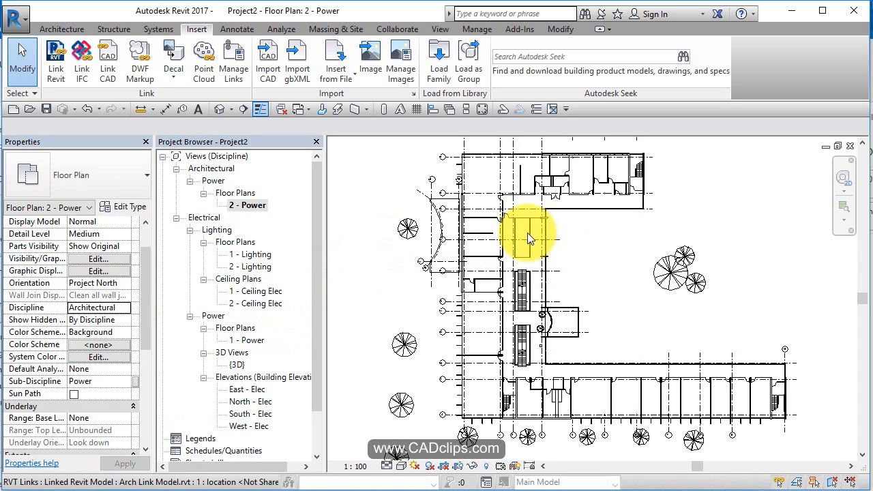
{"action": "mouse_move", "coordinate": [497, 281]}
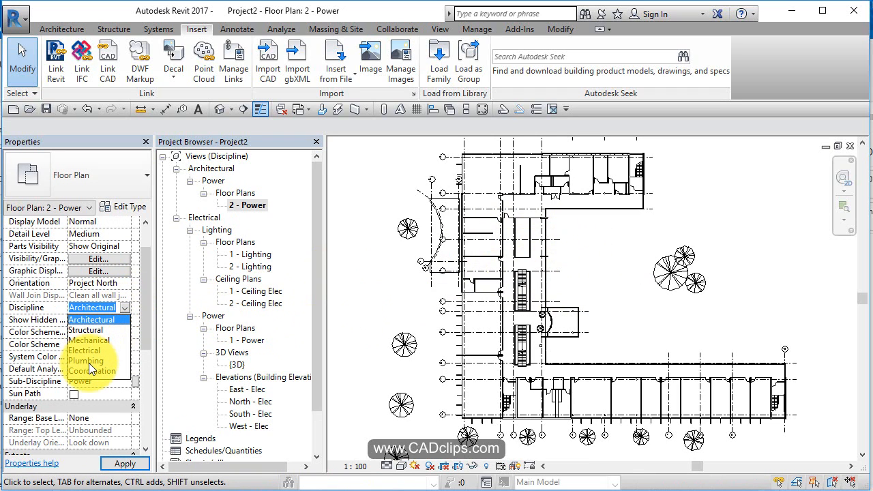
{"action": "left_click", "coordinate": [84, 351]}
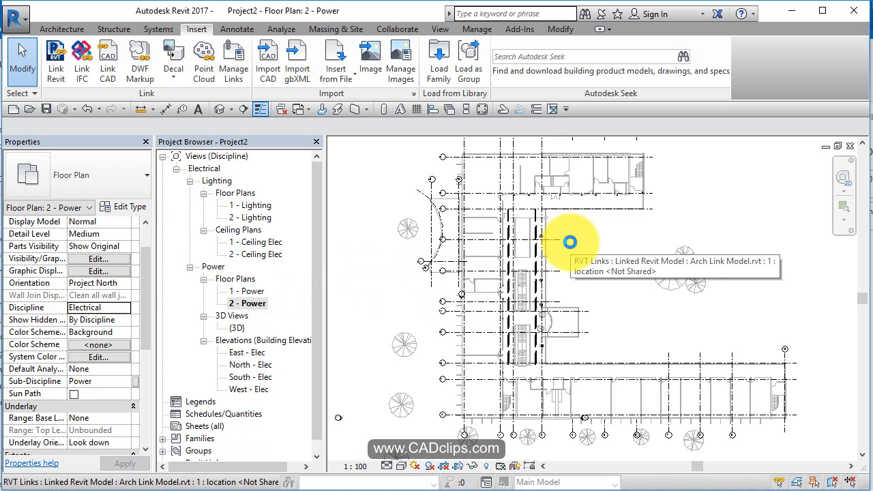
{"action": "mouse_move", "coordinate": [600, 271]}
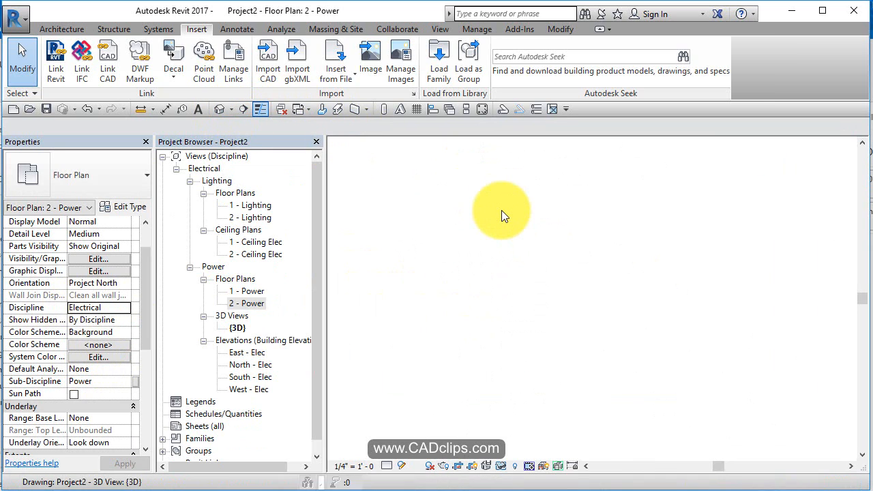
Open the {3D} view from 3D Views in the Project Browser
{"action": "double_click", "coordinate": [237, 328]}
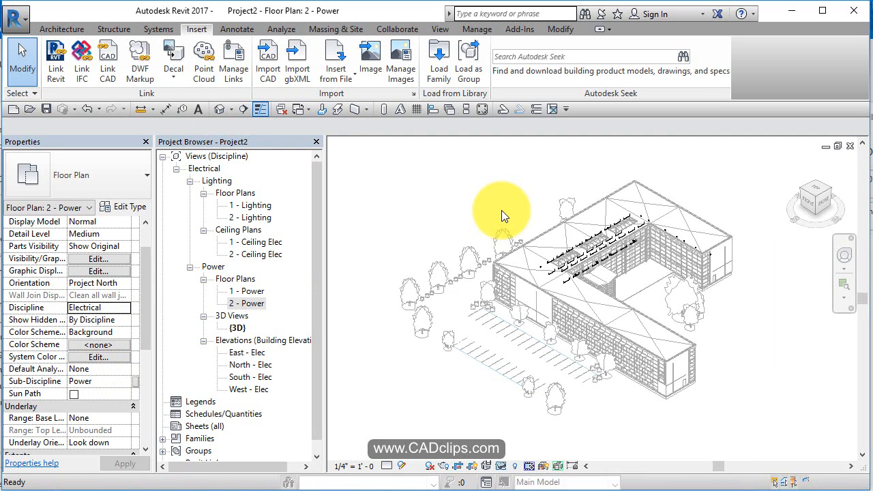
{"action": "double_click", "coordinate": [238, 328]}
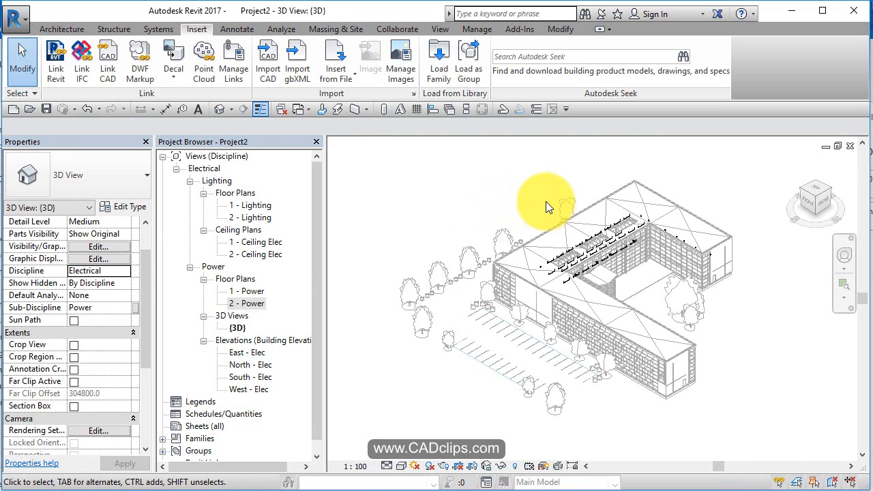